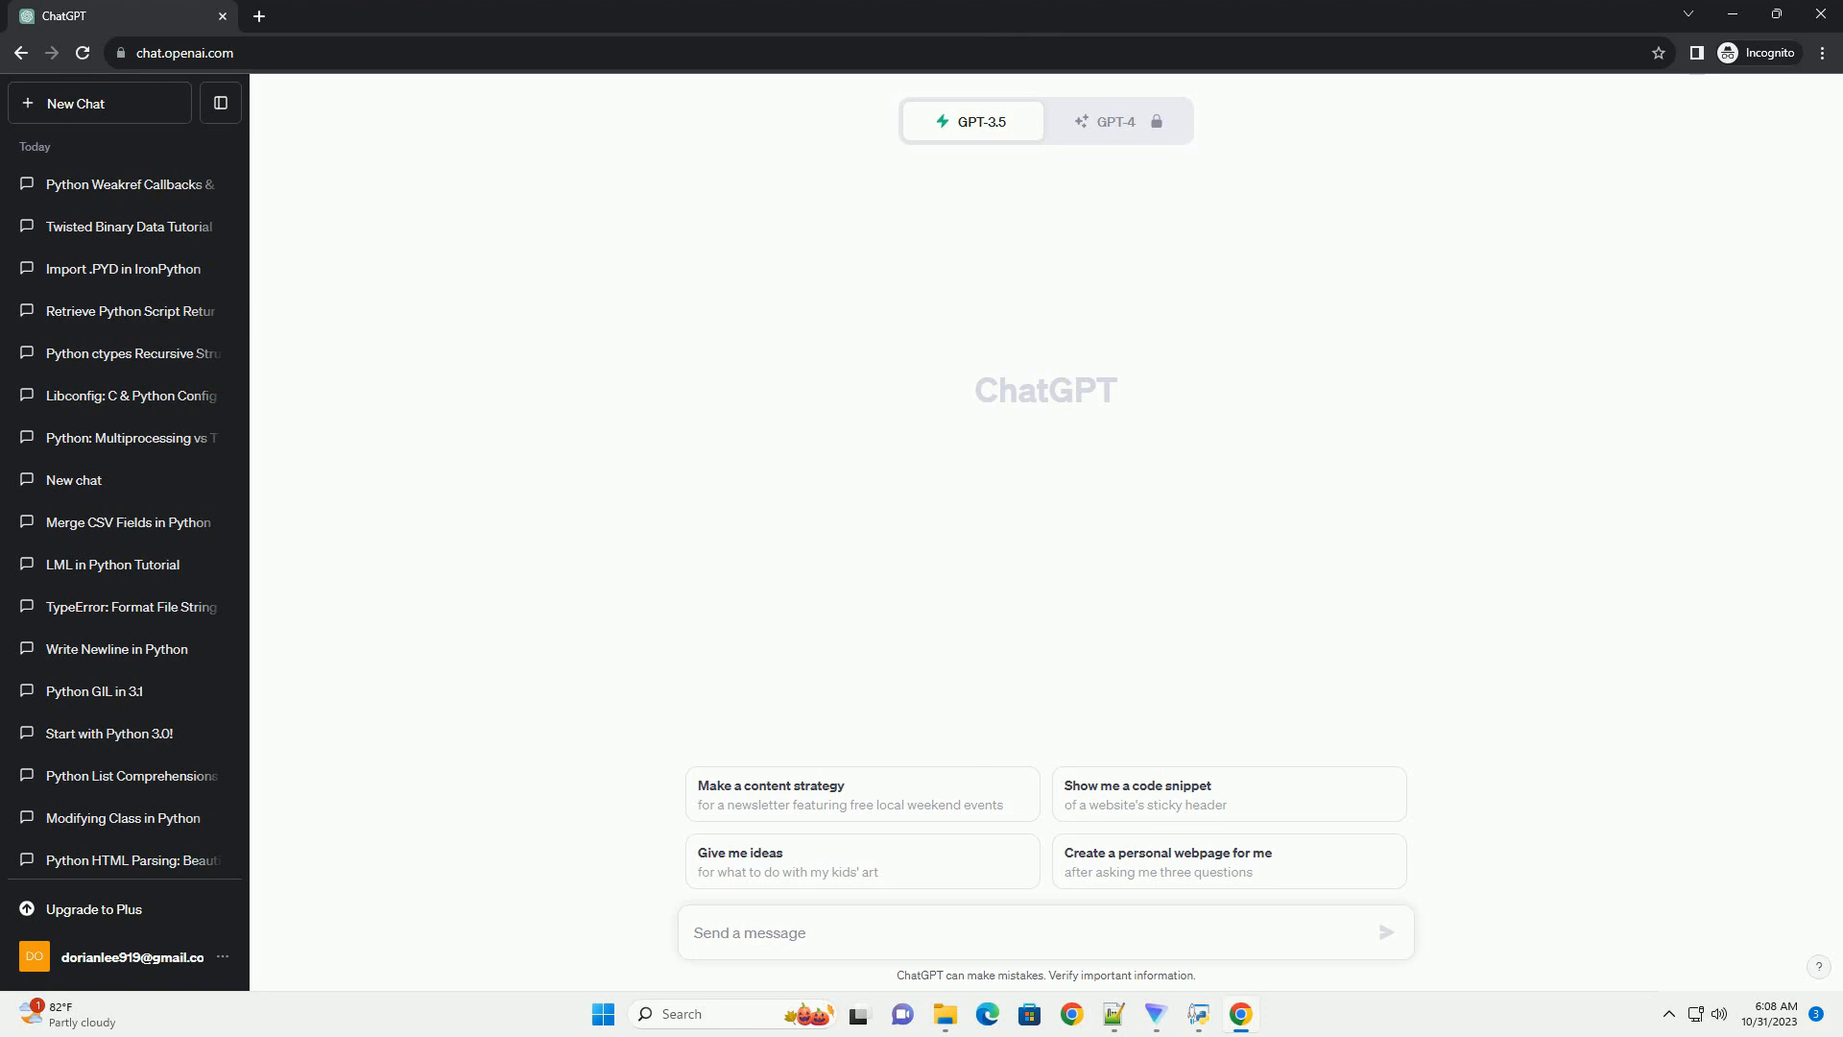
Ask ChatGPT for a tutorial on keeping and modifying a persistent Python dictionary.
click(1386, 932)
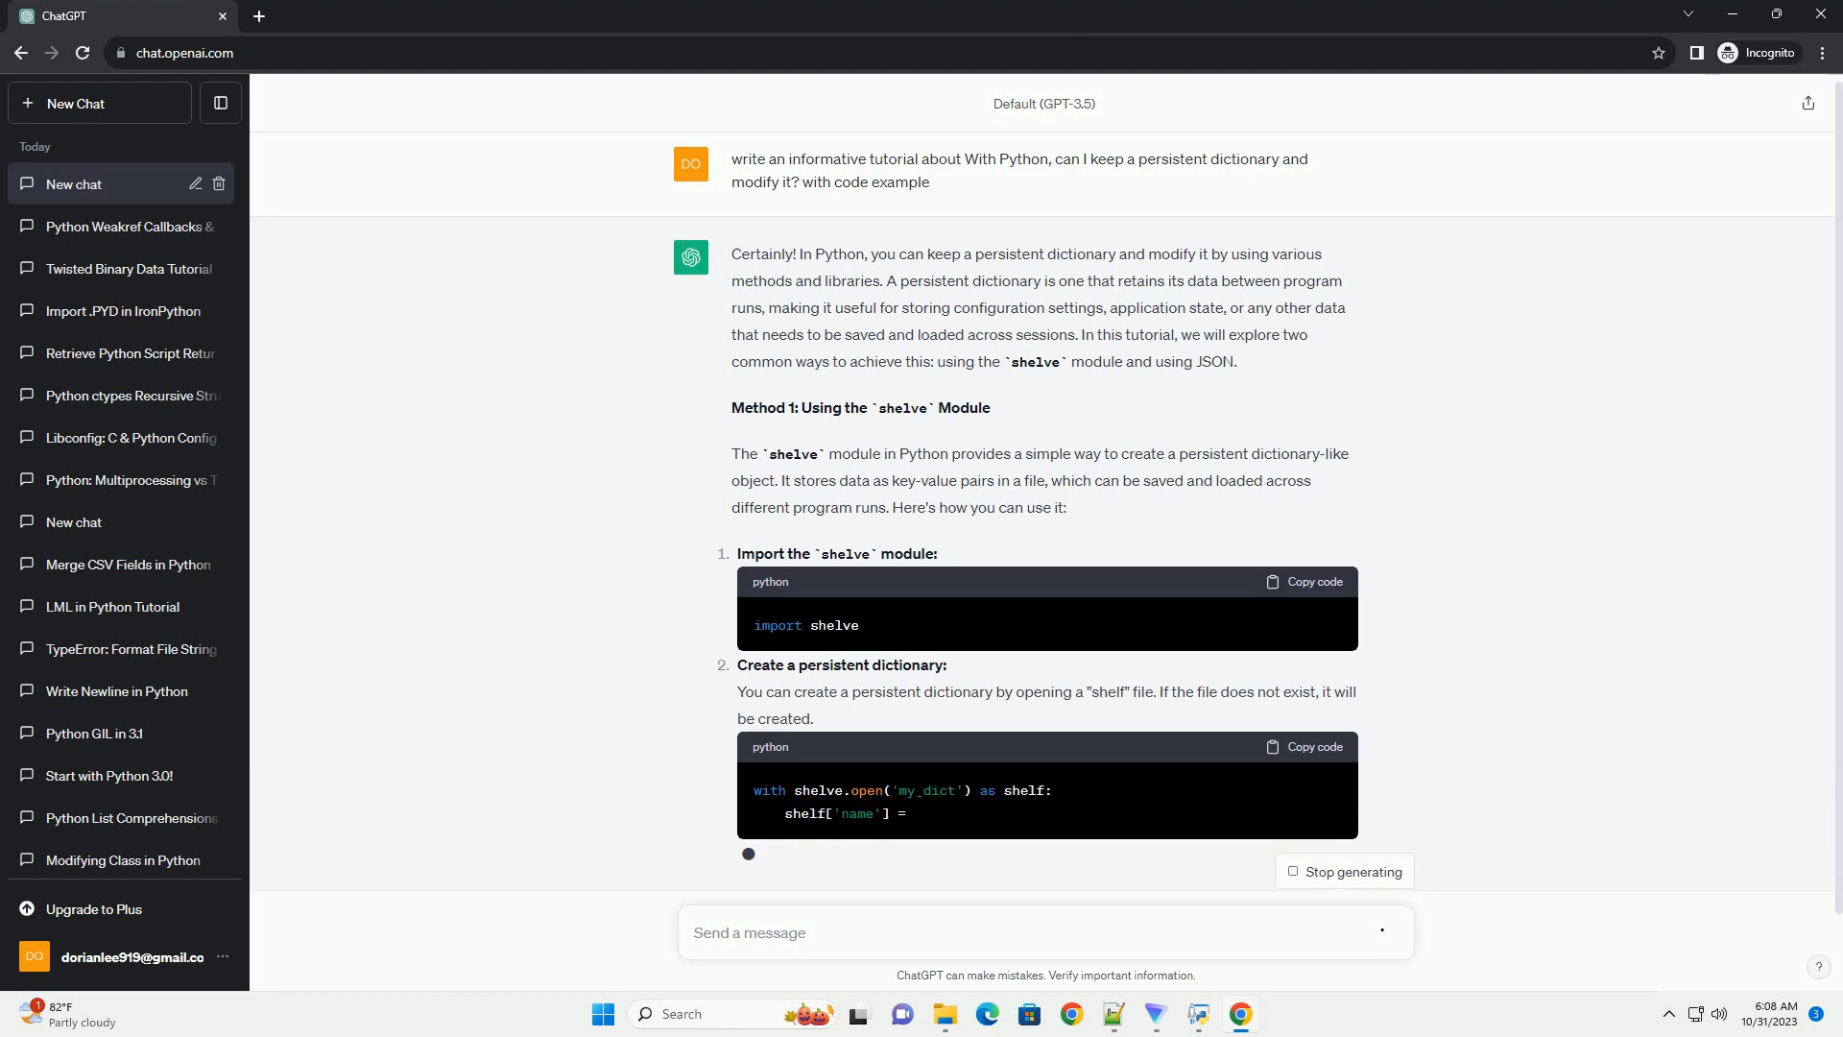
Scroll through the shelve steps as the answer reaches the JSON method.
scroll(down, 3)
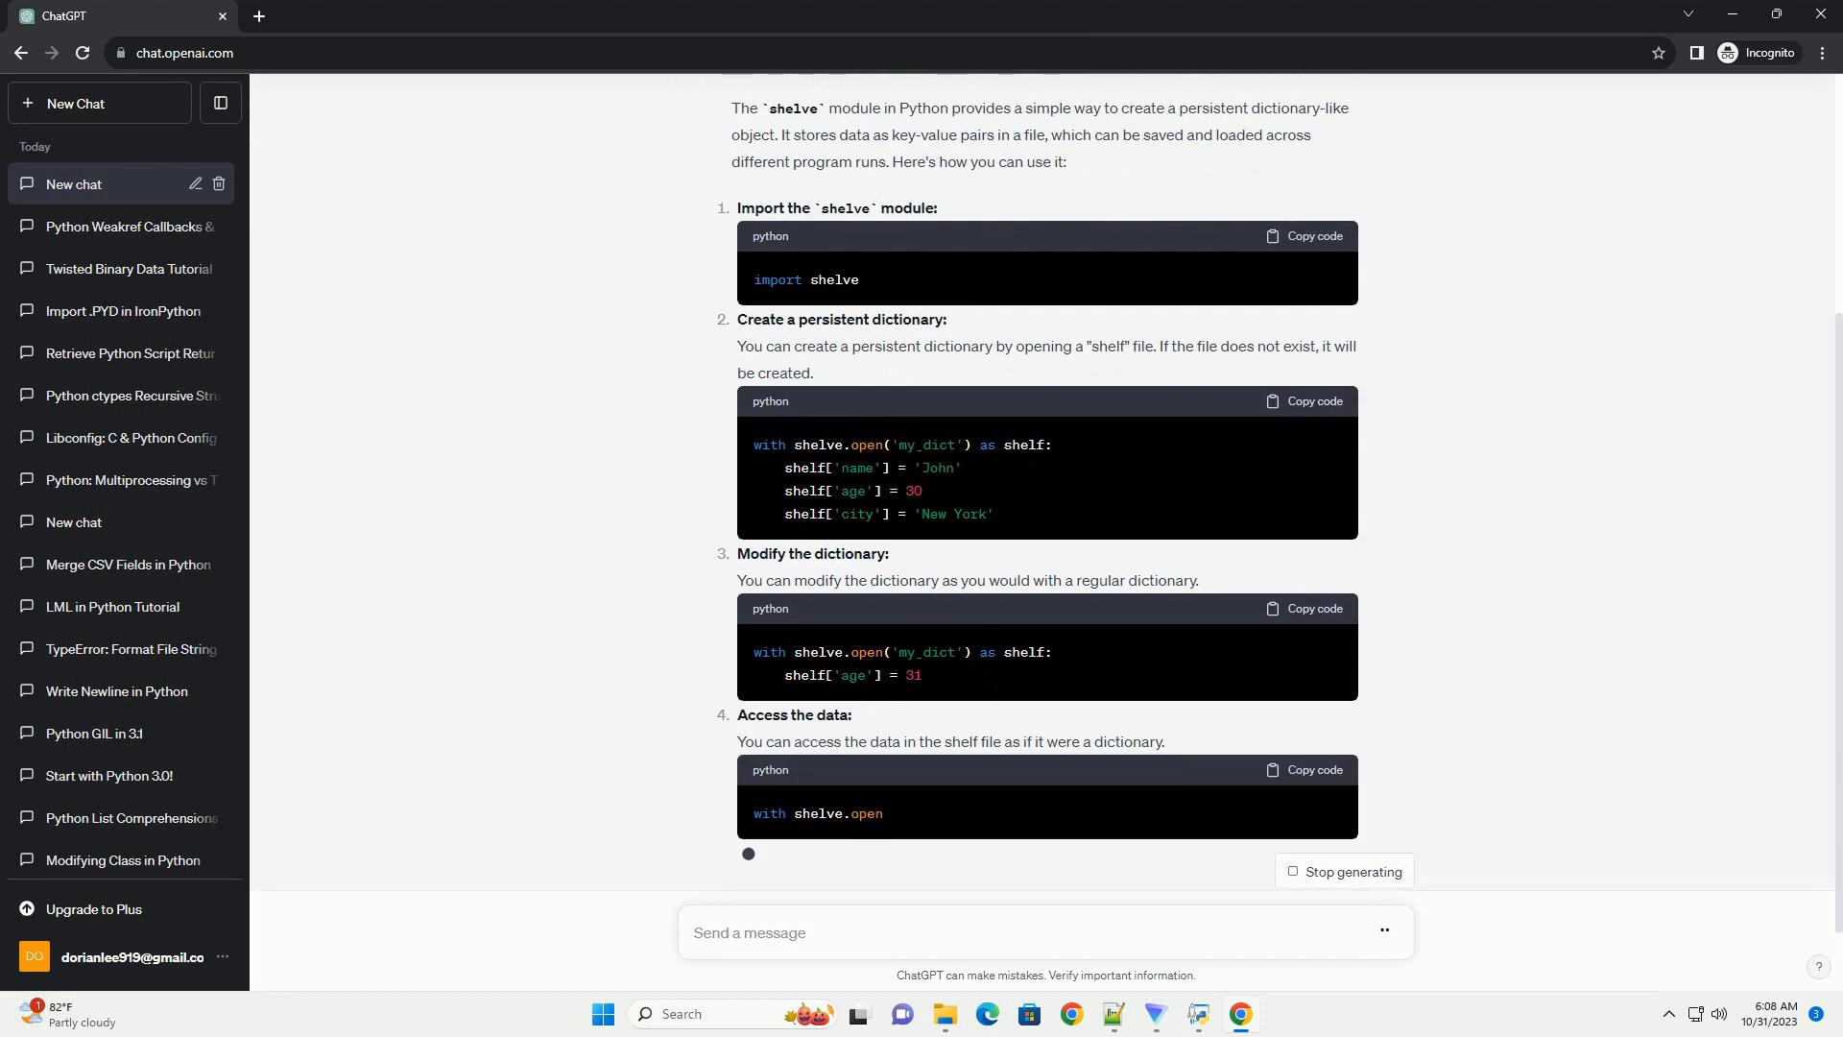
scroll(down, 3)
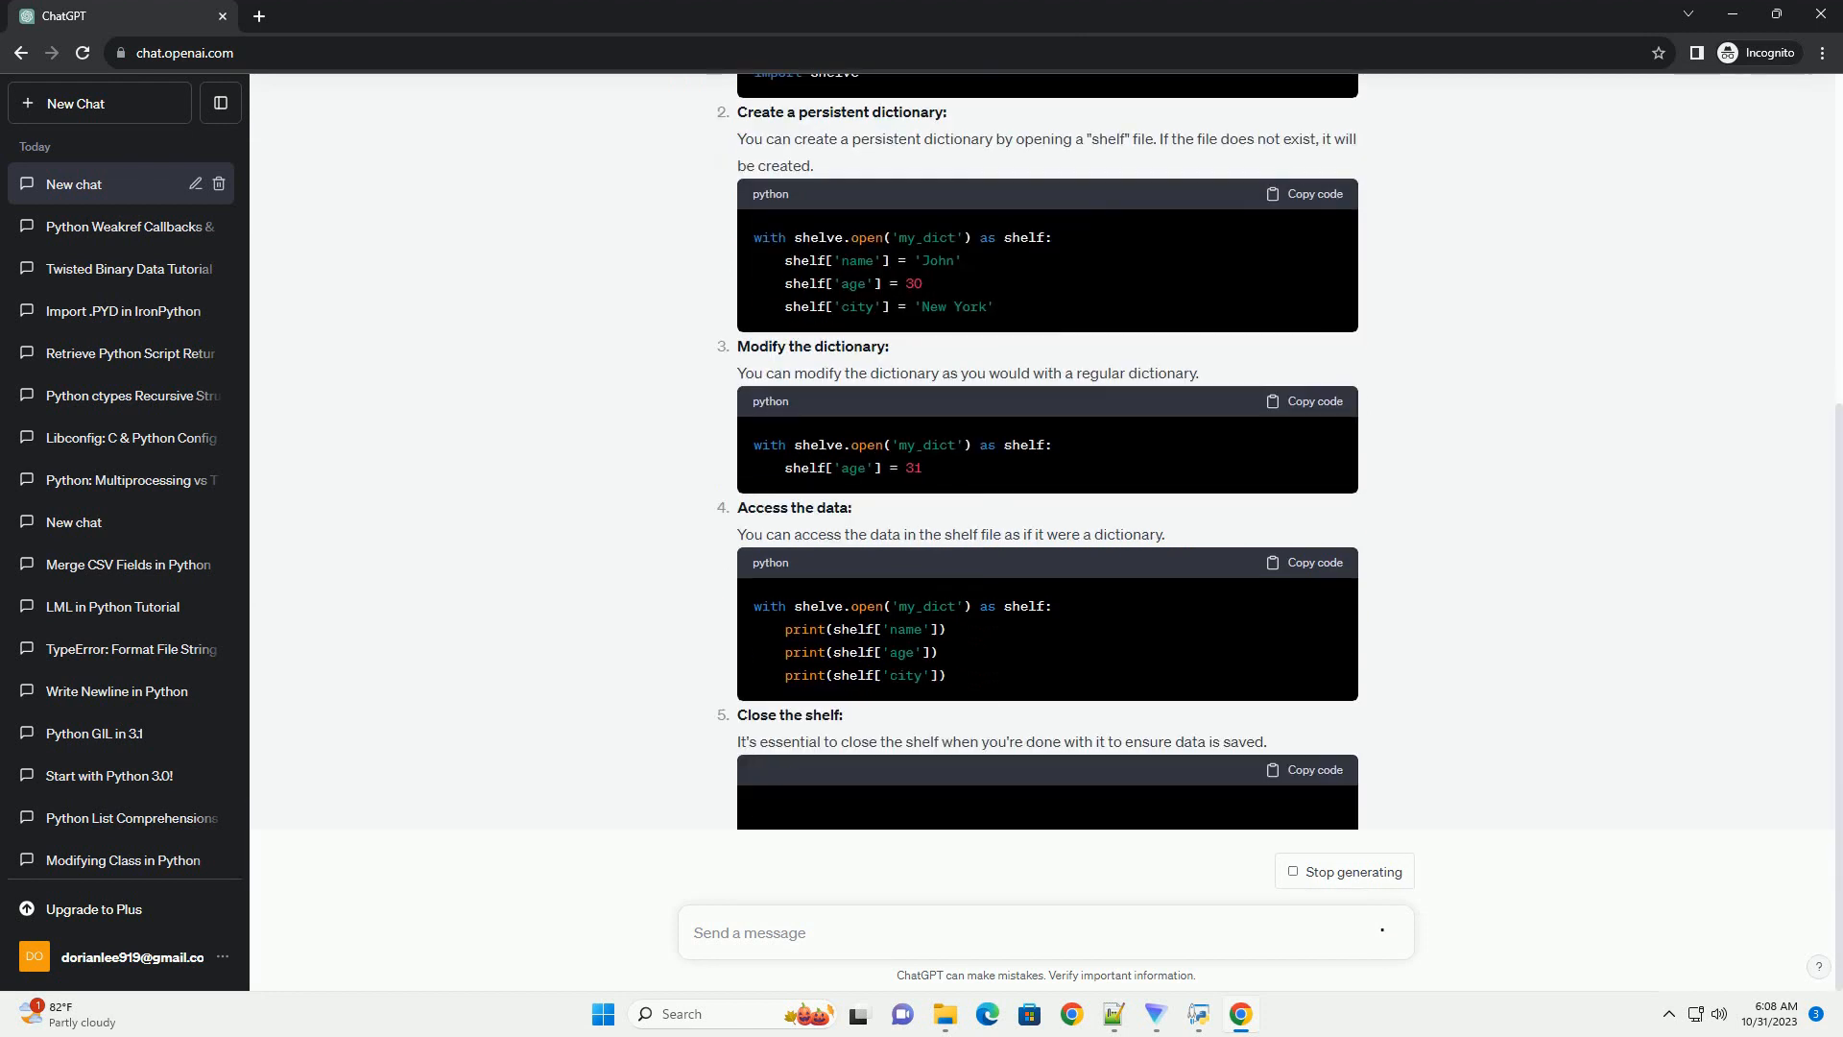
scroll(down, 3)
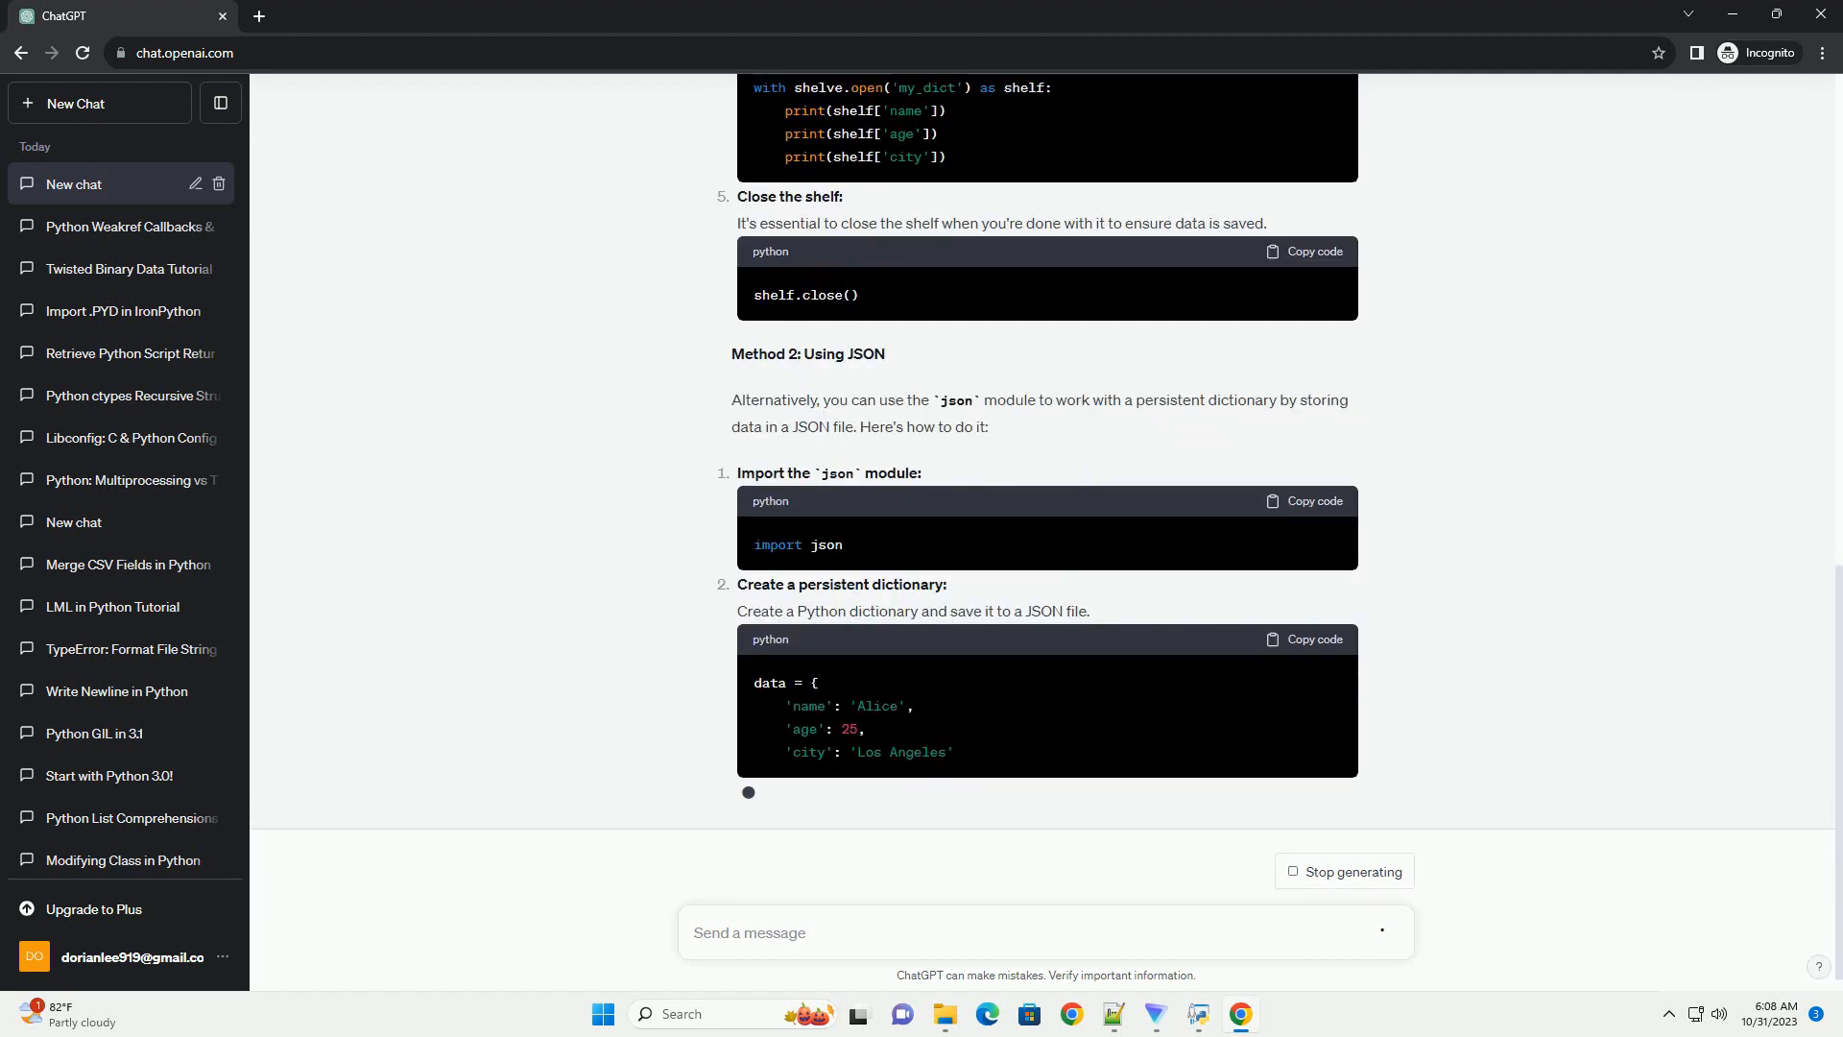
Scroll through the JSON modify and access examples to the concluding remarks.
scroll(down, 3)
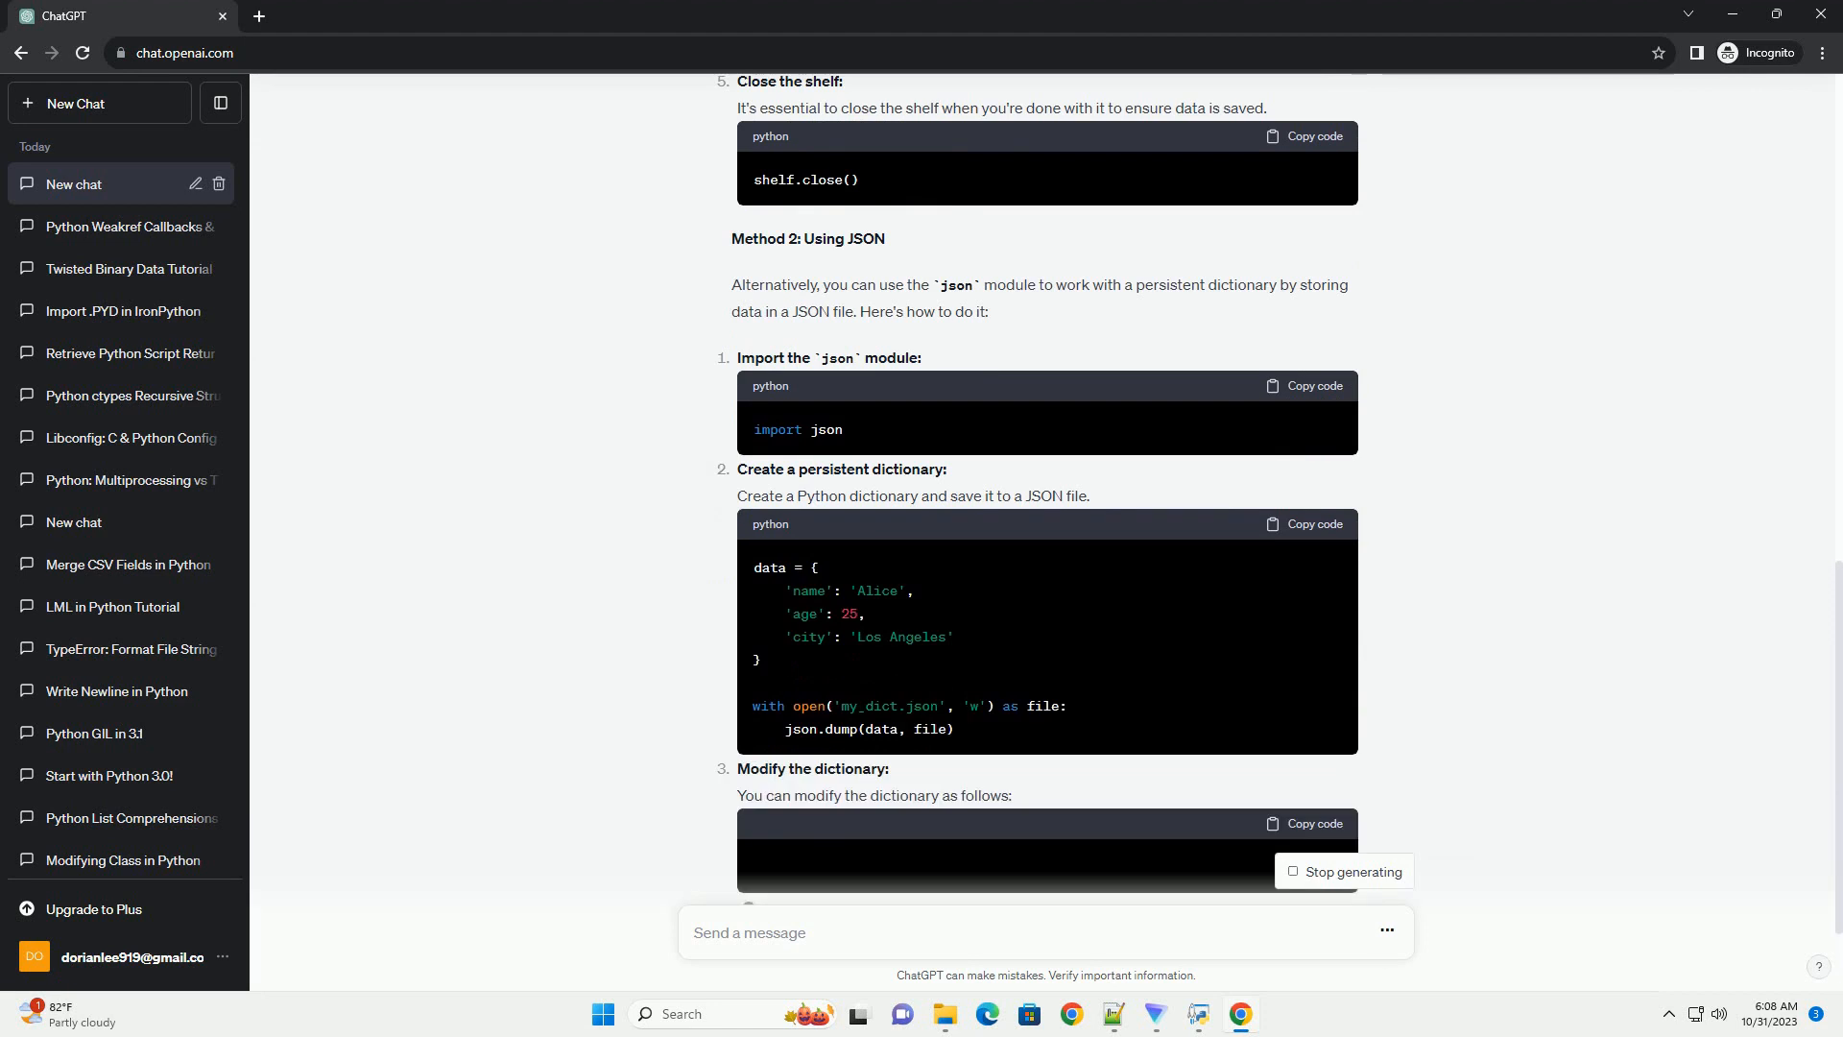
scroll(down, 3)
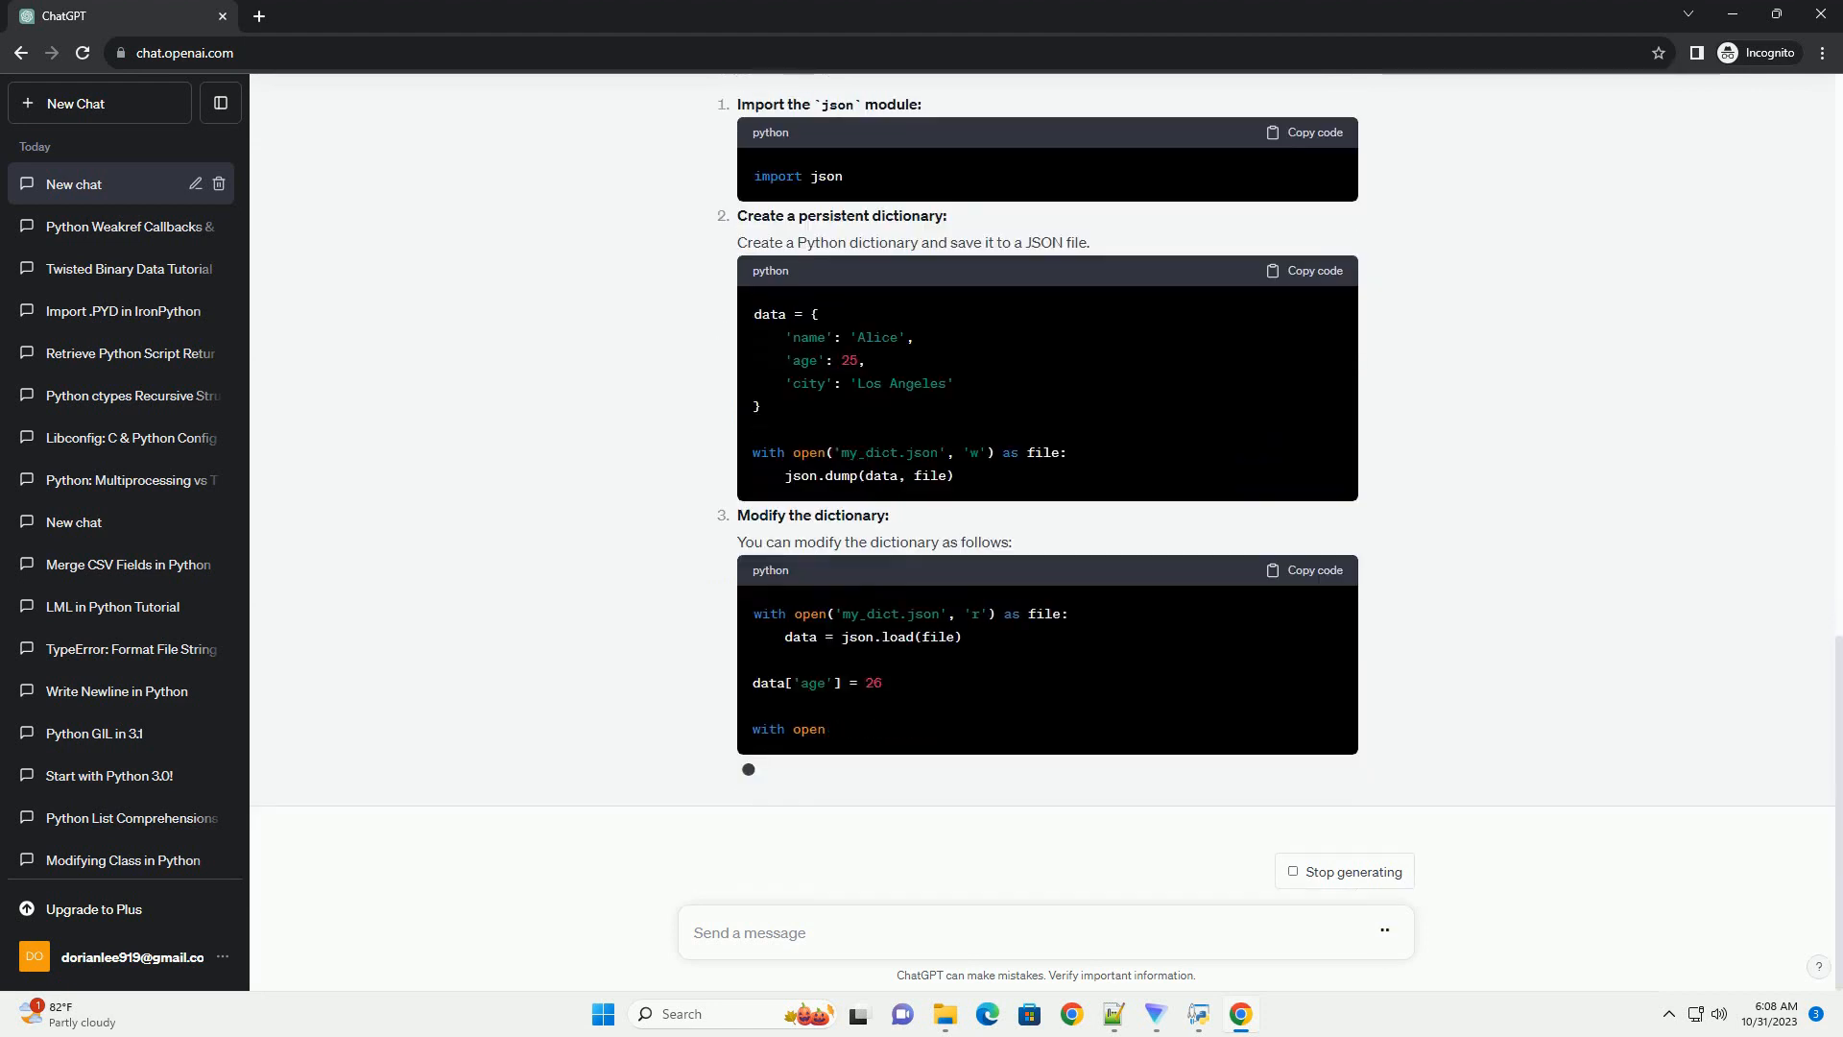
scroll(down, 3)
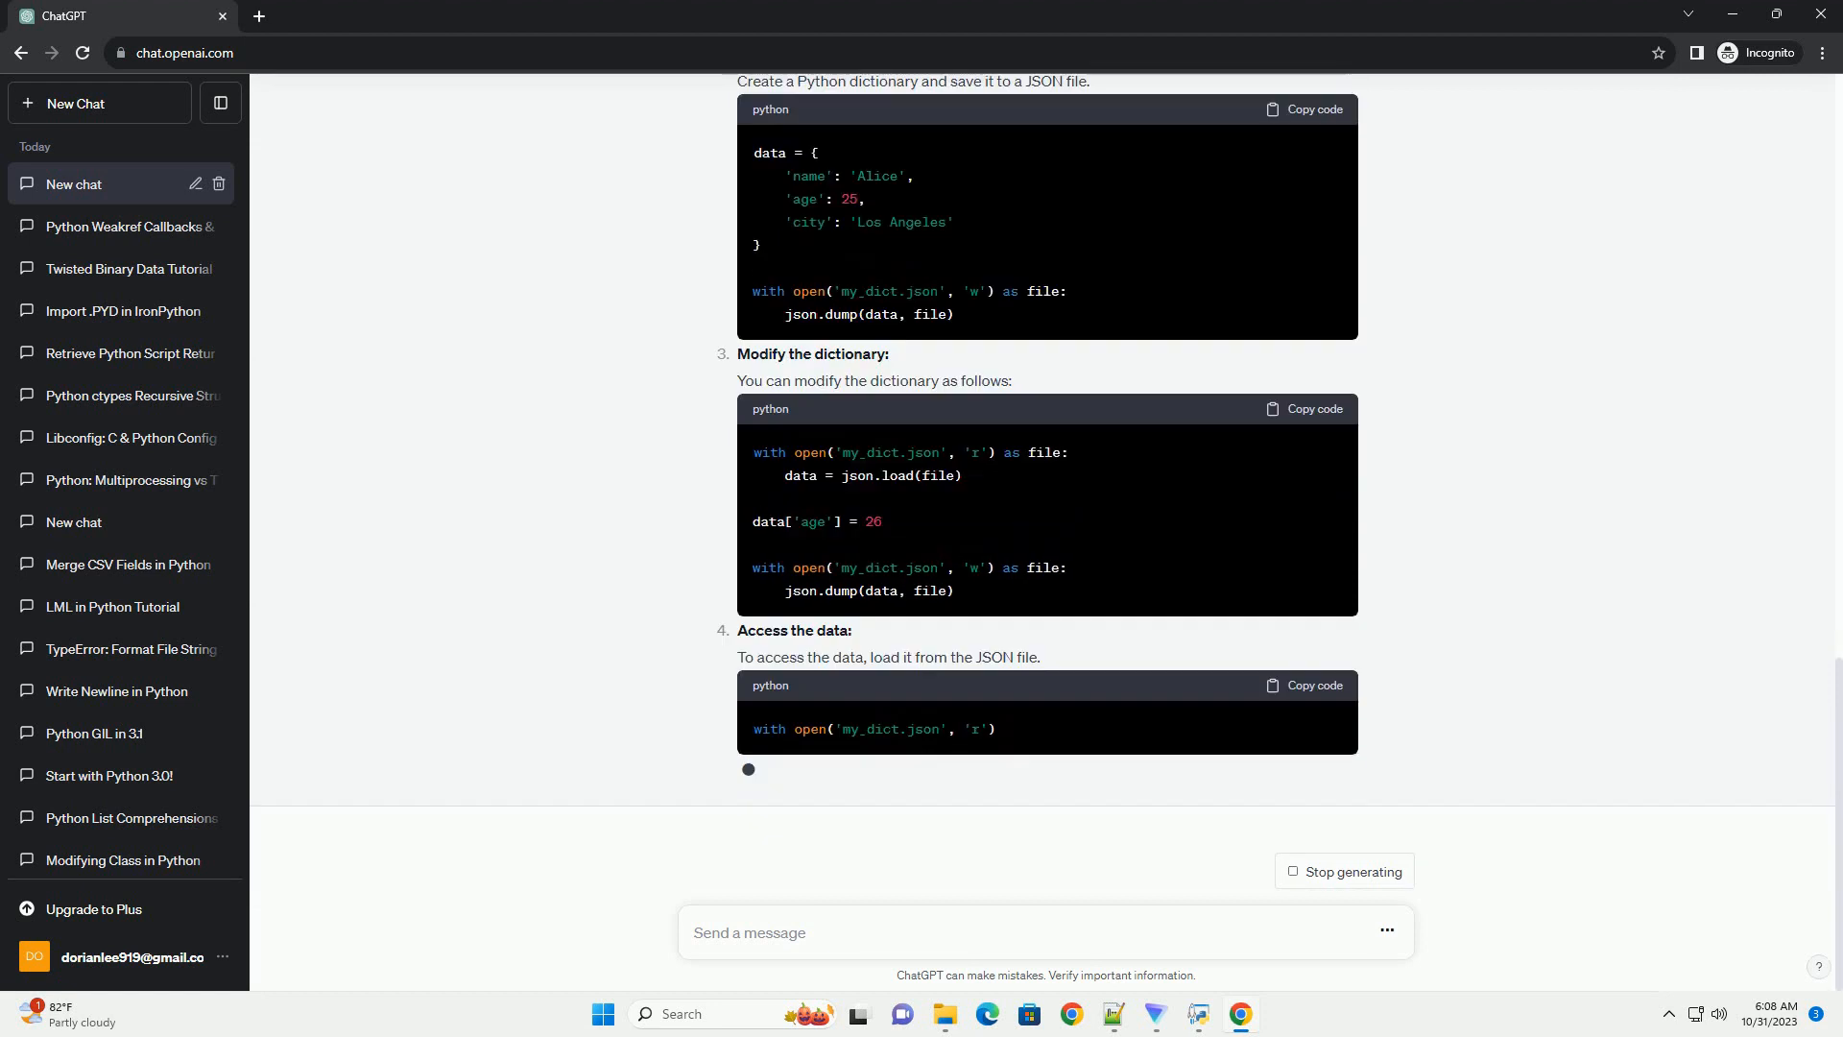
scroll(down, 3)
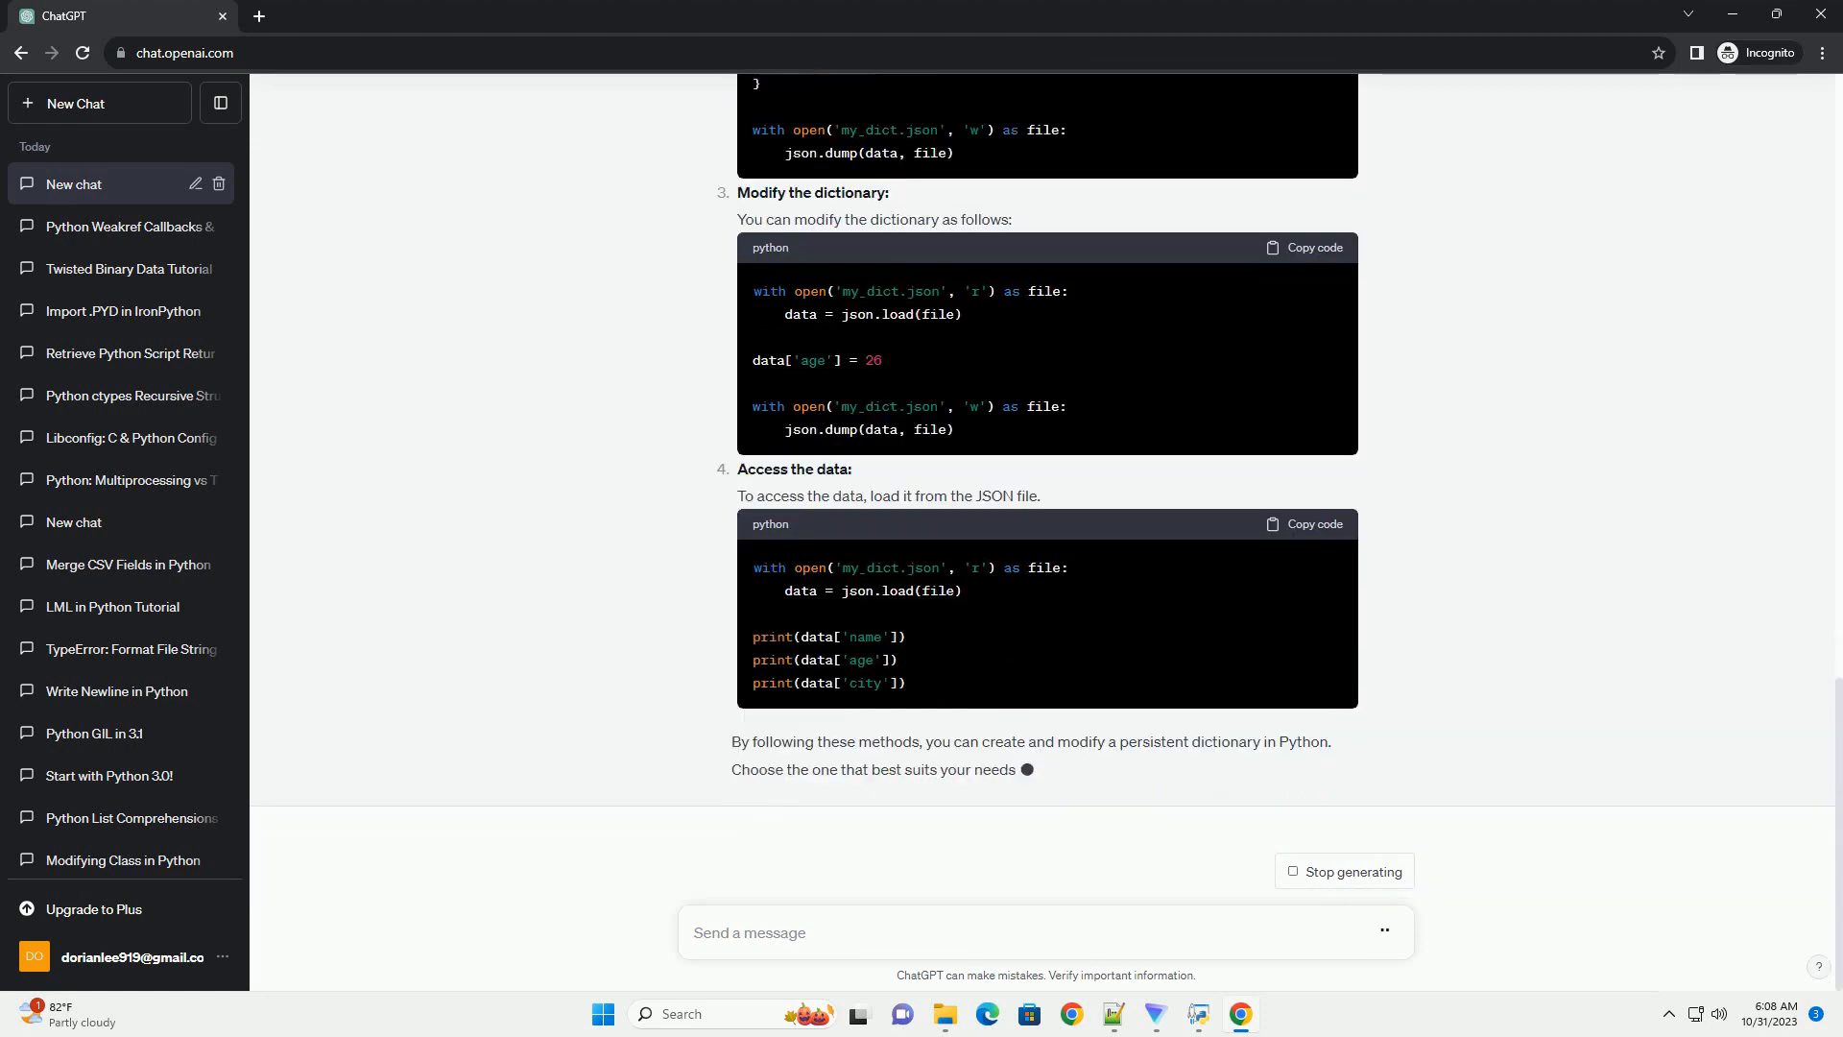